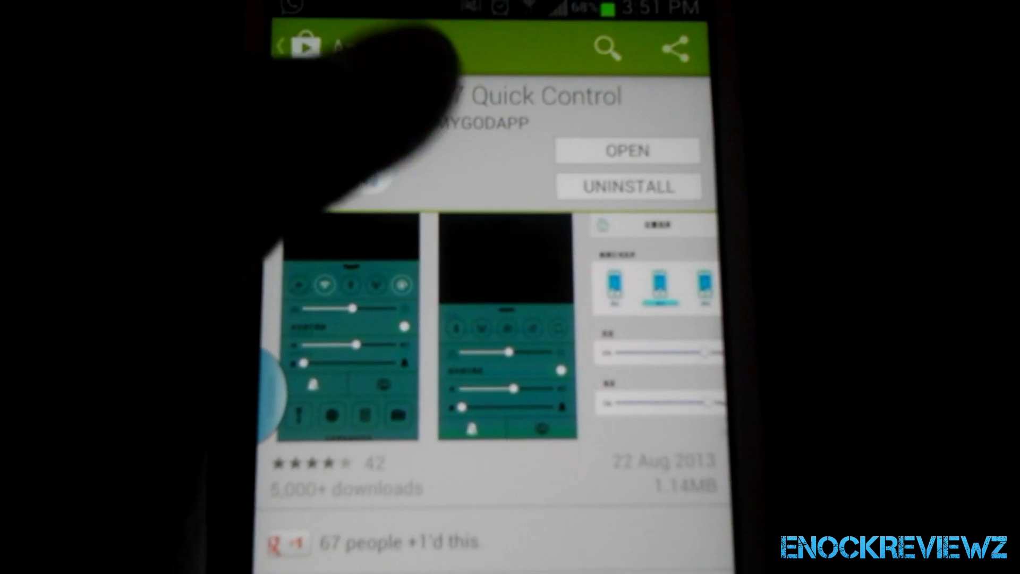
Step: Scroll down the iOS 7 Quick Control store page to reach the Open control
scroll(down, 3)
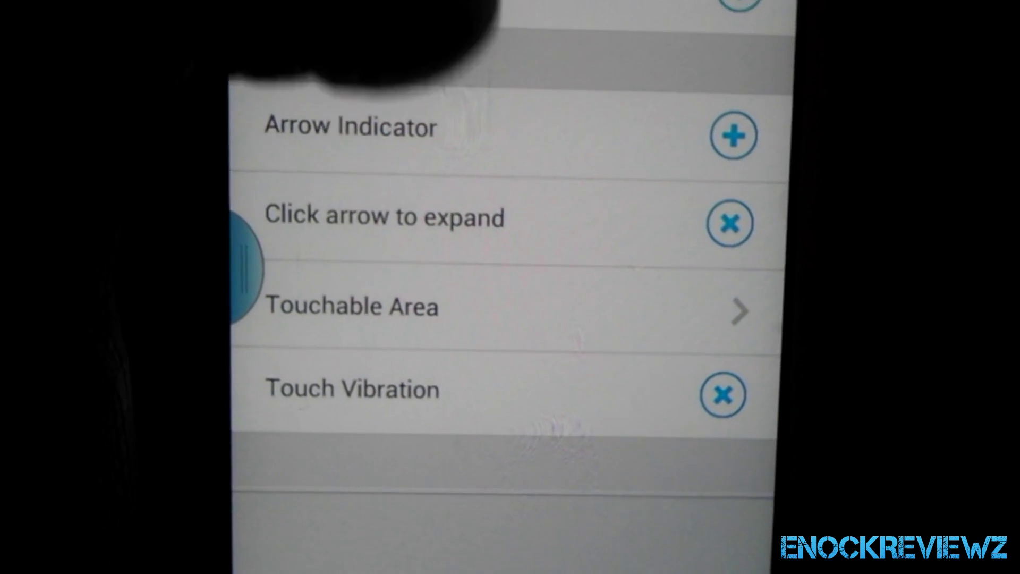
click(351, 306)
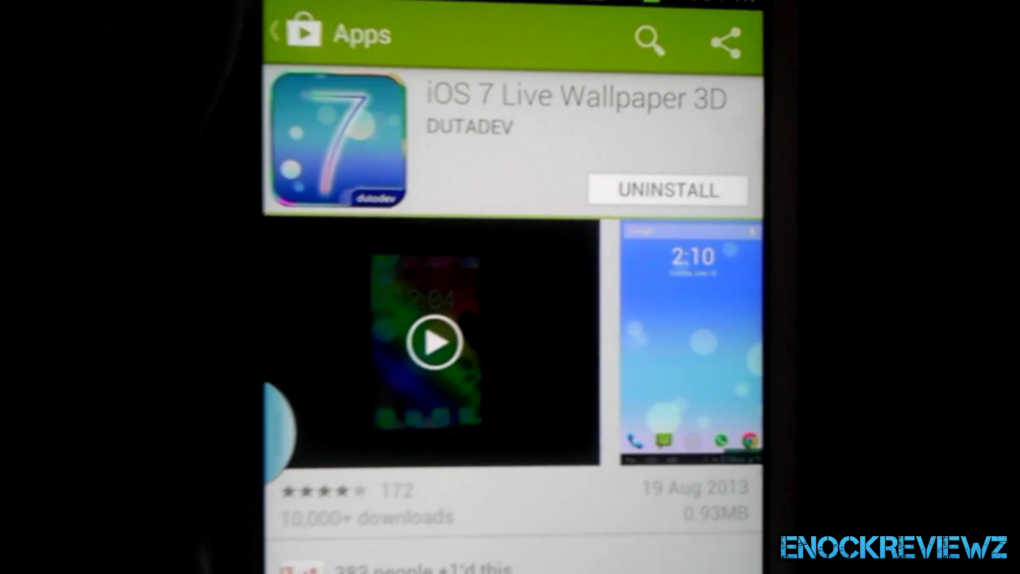
Step: Scroll the iOS 7 Live Wallpaper 3D page down to its ratings and reviews
scroll(down, 3)
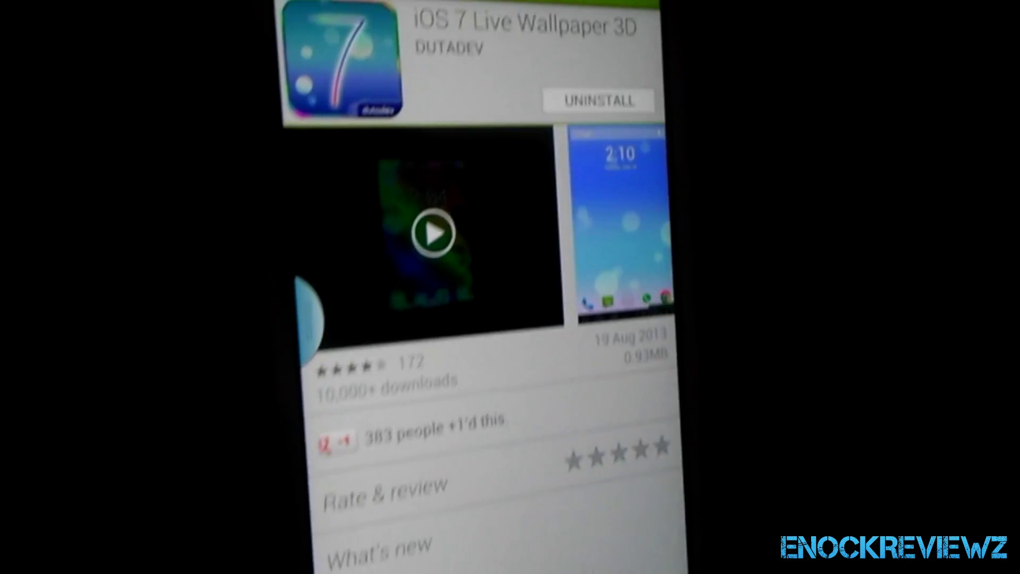